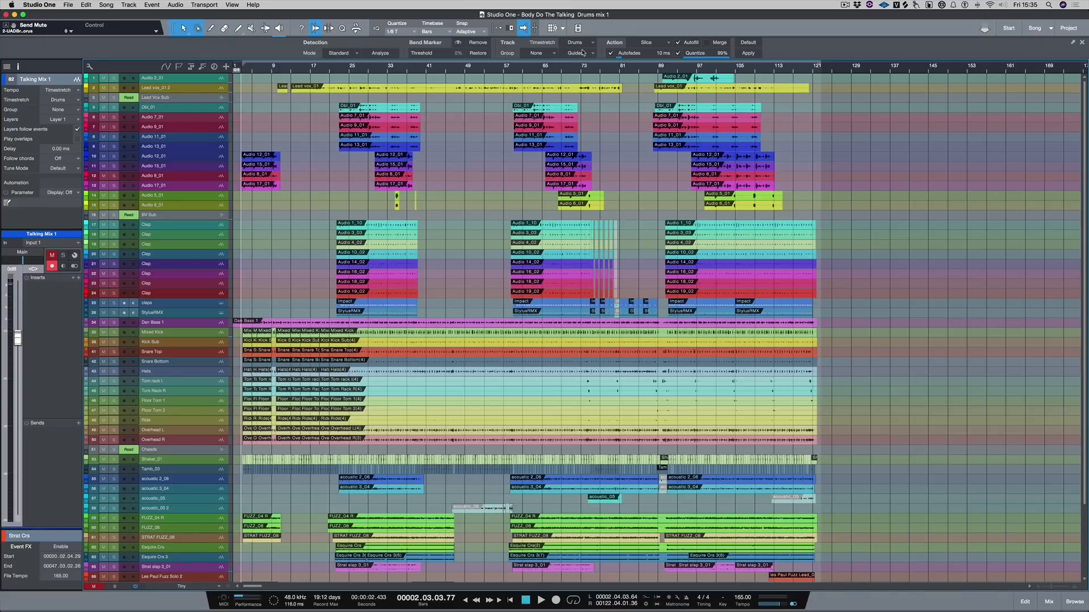
Bring up the Devil-Loc Deluxe editor from the Lead vox insert chain in the mixer.
left_click(1049, 602)
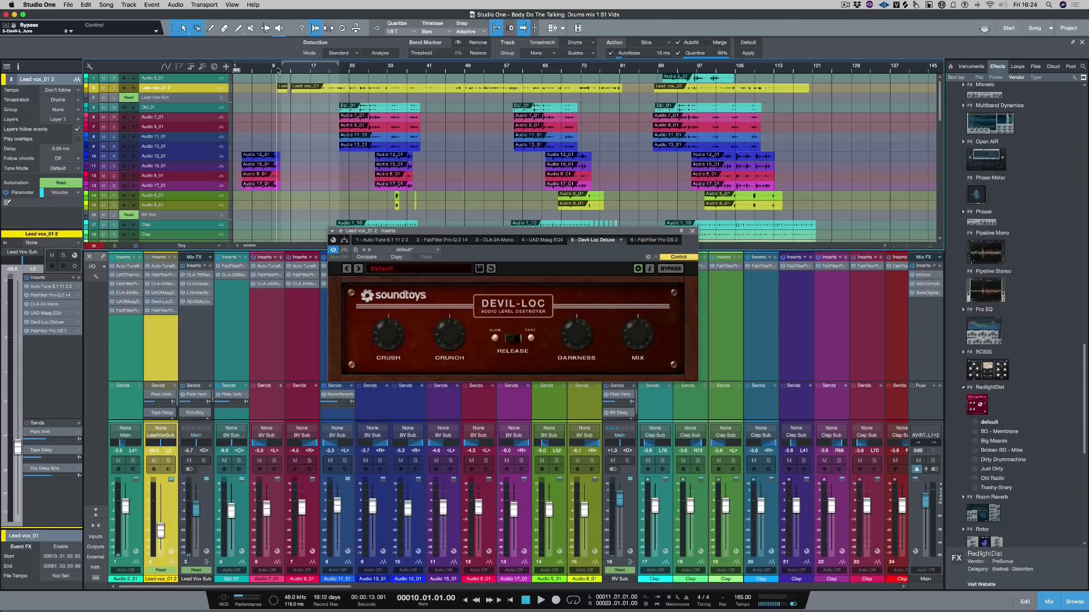
Close the mixer so the arrangement plays behind the open Devil-Loc window.
left_click(541, 599)
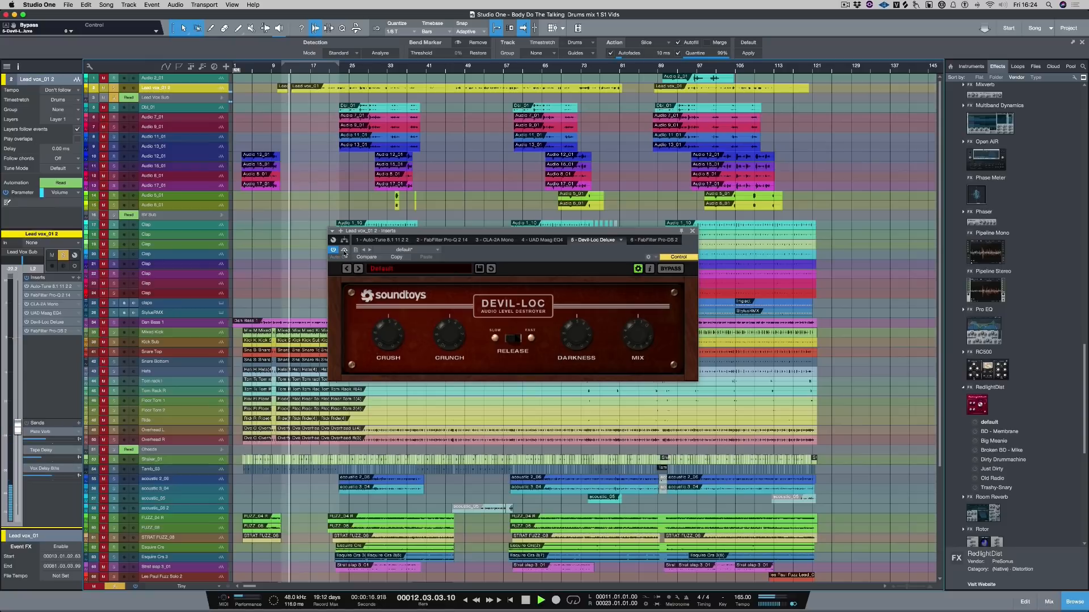
left_click(668, 269)
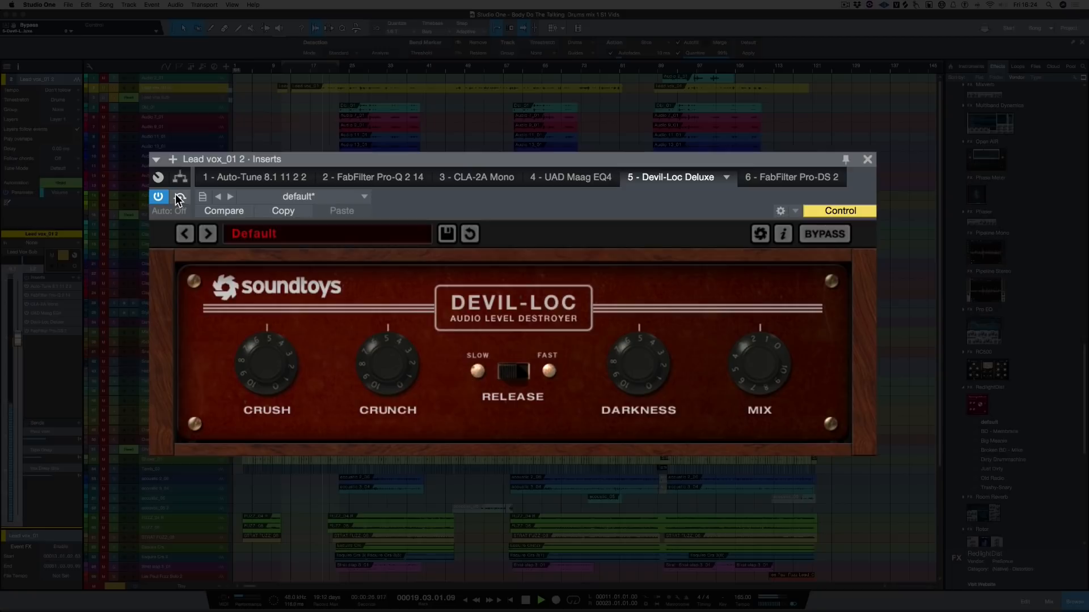
left_click(760, 233)
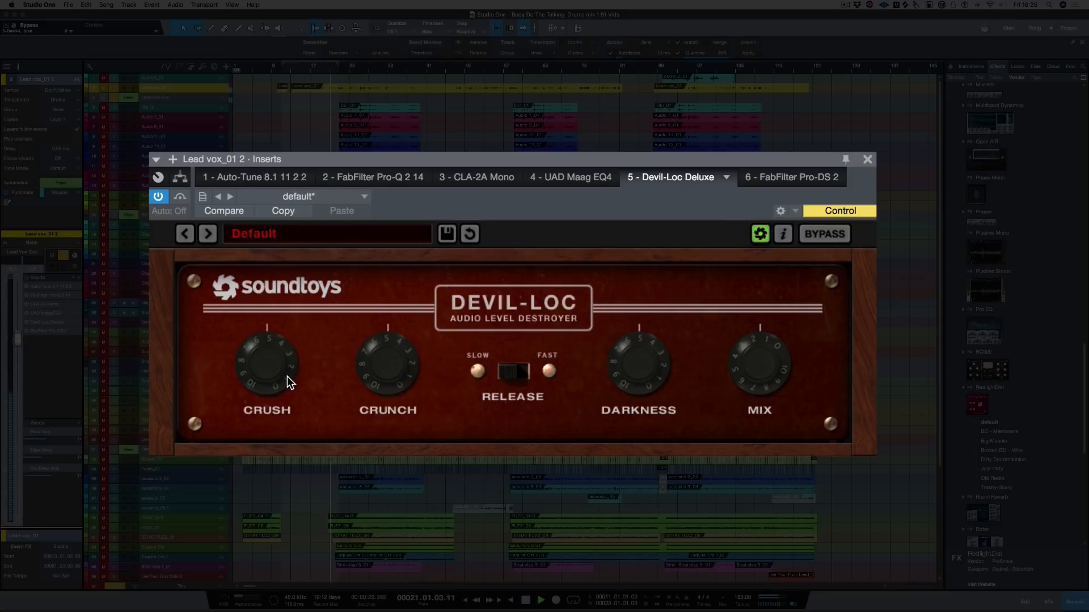
left_click(265, 365)
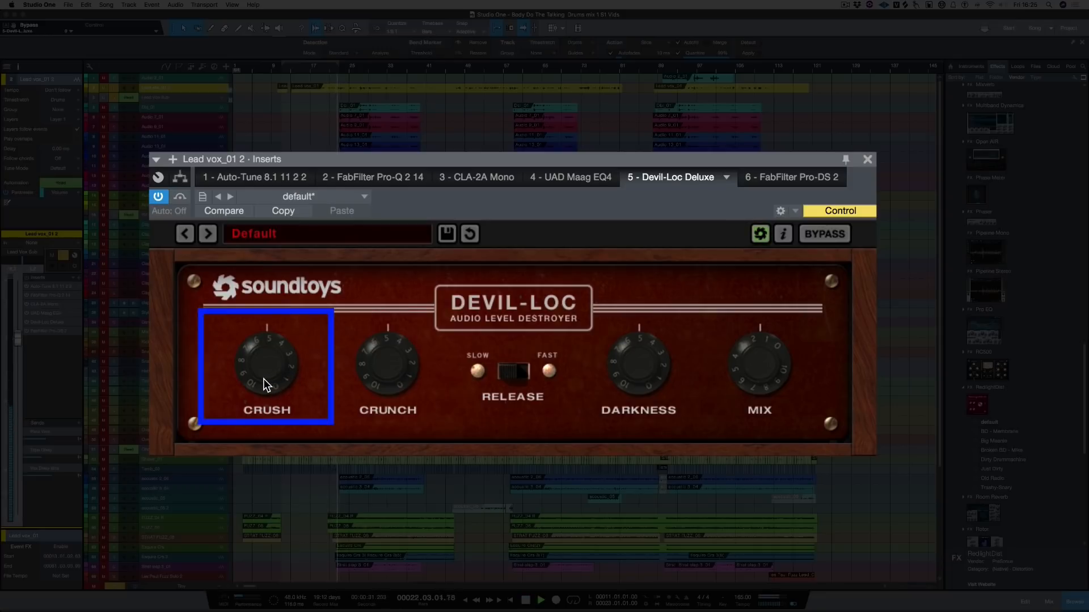
Turn up Devil-Loc's Crush, adjust its Mix, then bypass Devil-Loc on the lead vocal.
left_click_drag(266, 382, 260, 340)
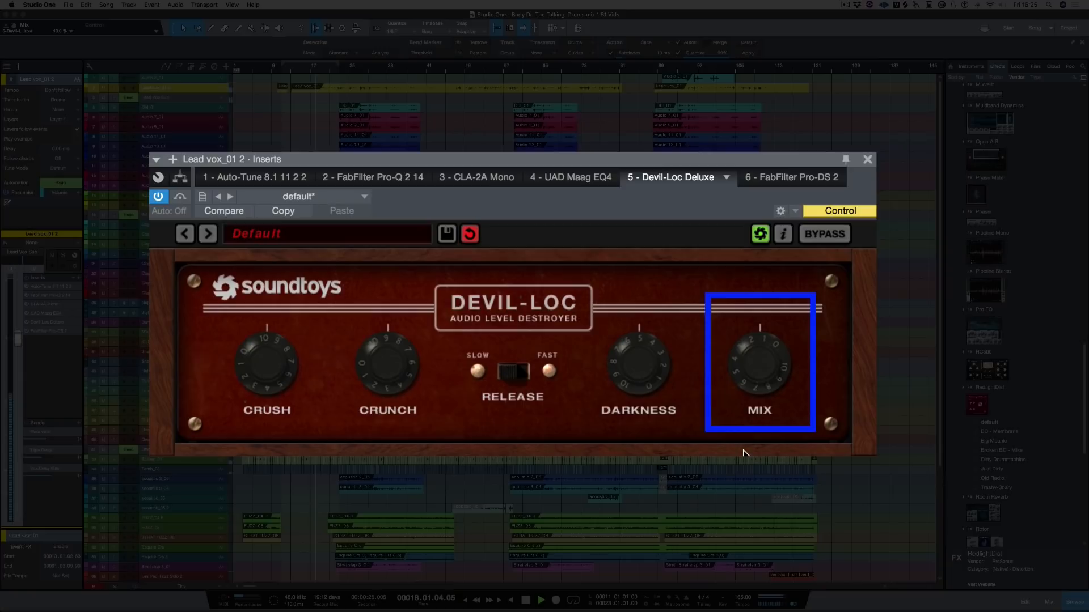
left_click_drag(760, 361, 760, 341)
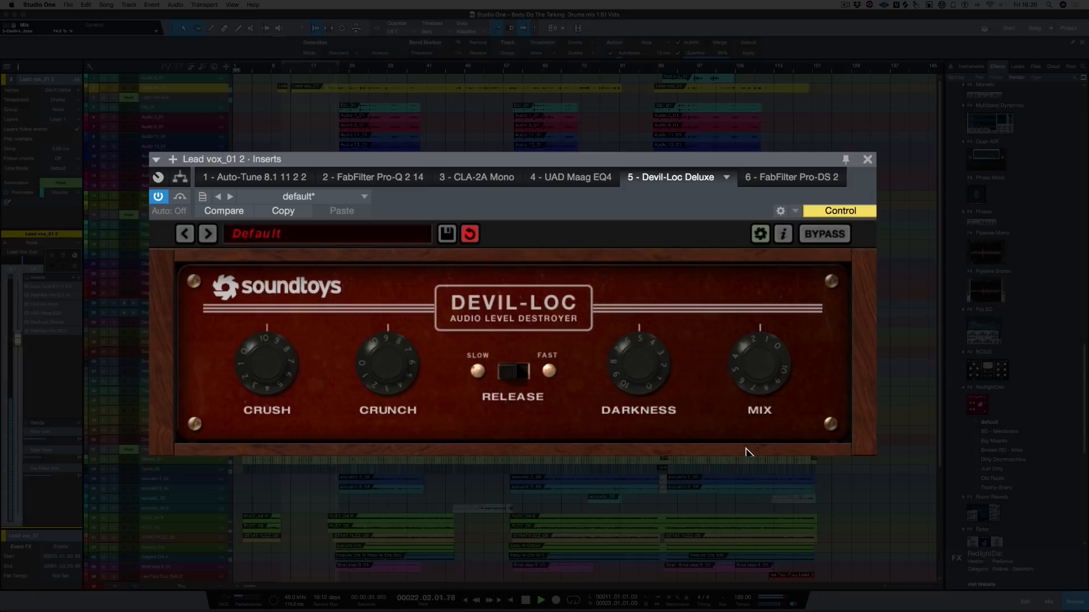
left_click(759, 233)
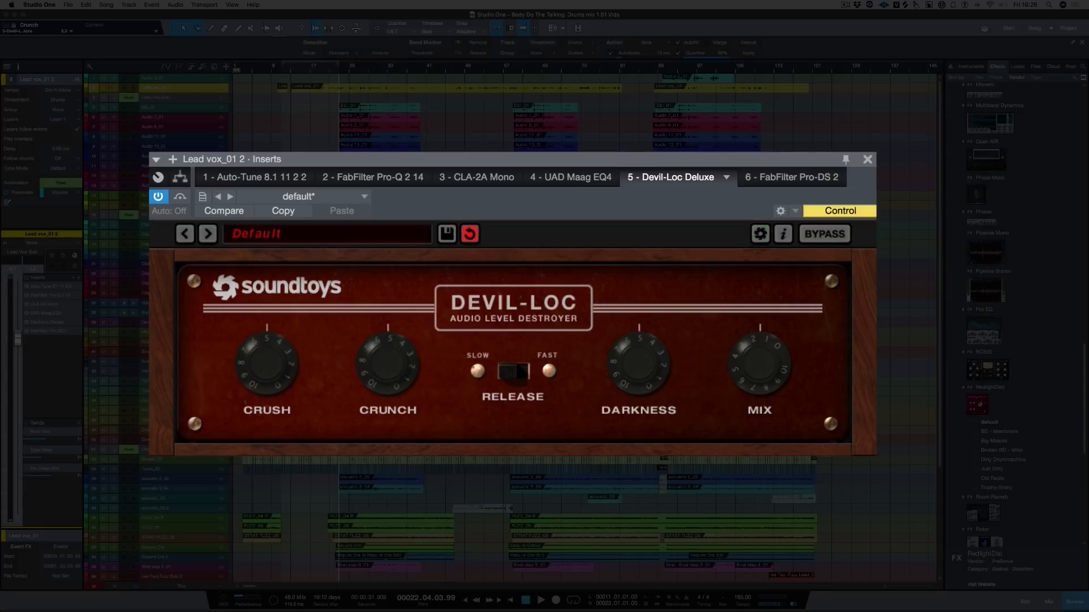
left_click(759, 233)
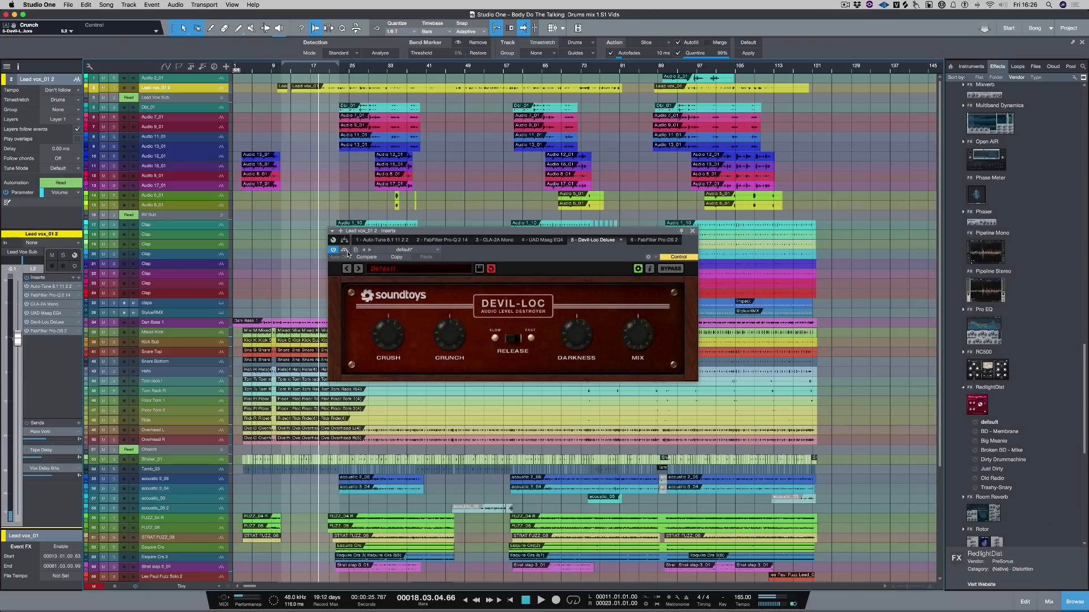
left_click(668, 269)
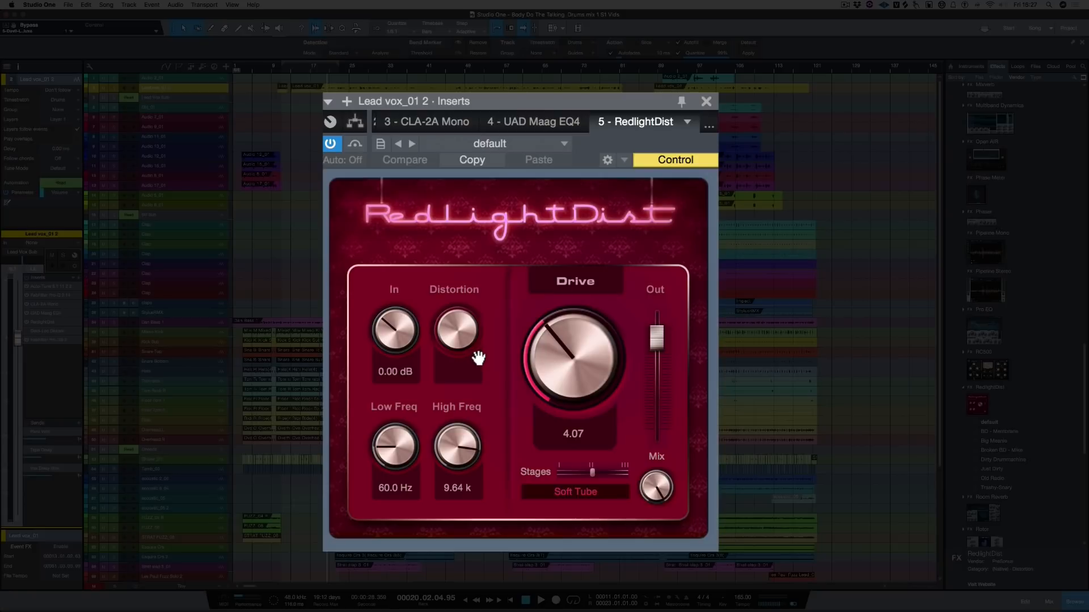
Lower RedlightDist's output level to about -4.59.
left_click_drag(658, 332, 658, 355)
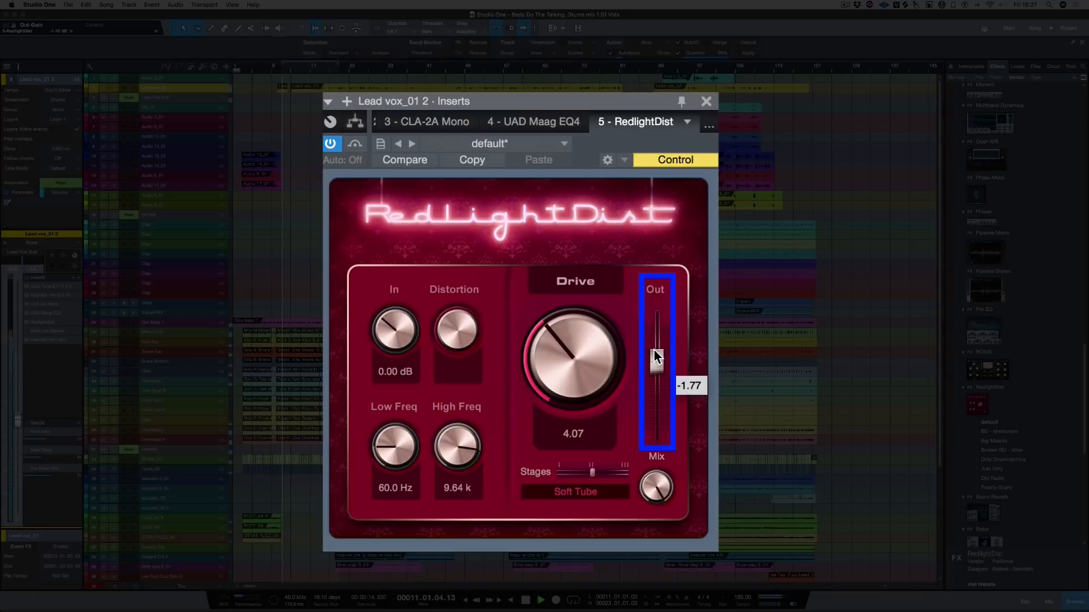
left_click_drag(655, 359, 655, 368)
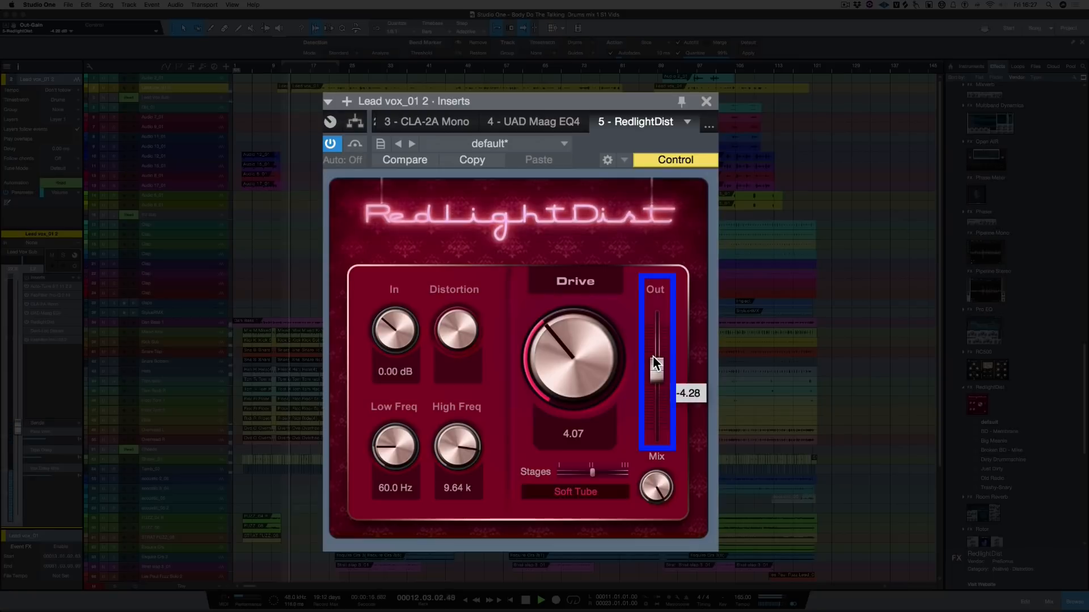
left_click_drag(655, 365, 655, 375)
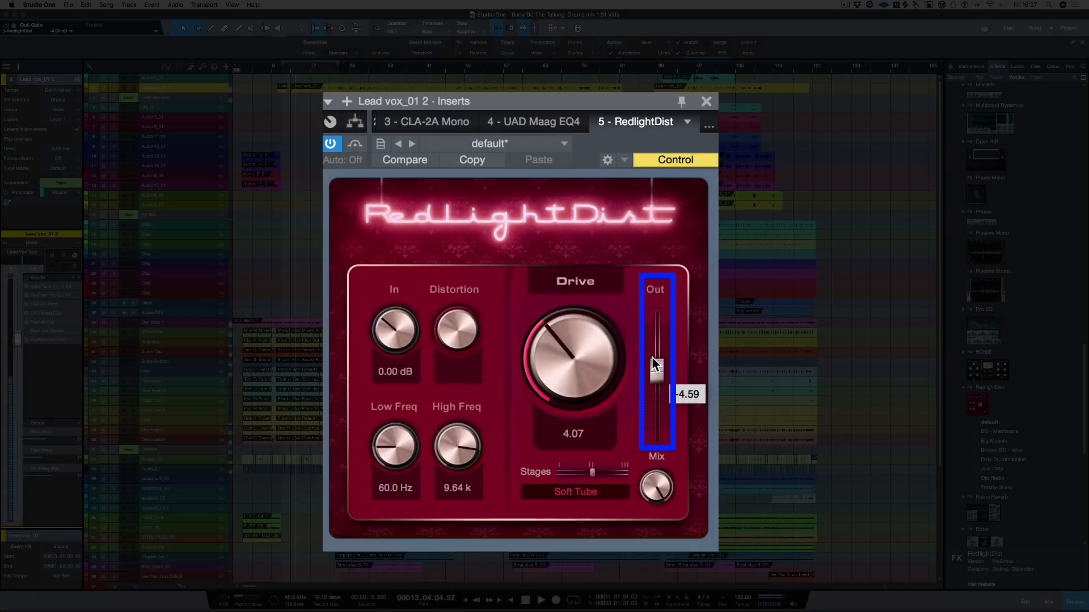
left_click_drag(656, 378, 657, 374)
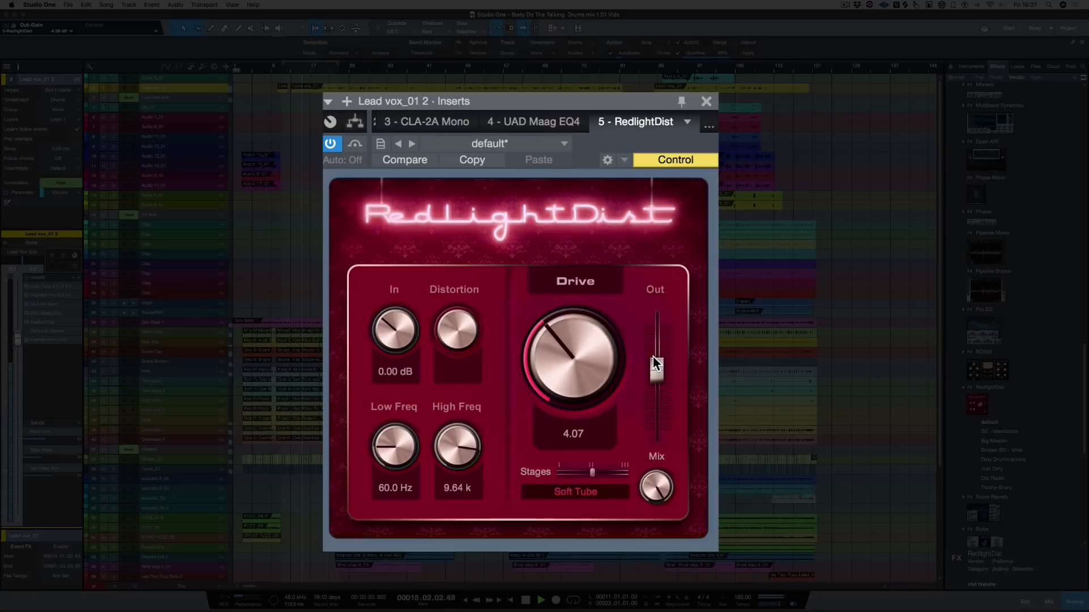
Set RedlightDist's high filter to about 10.21 k and low filter near 58.4 Hz.
left_click_drag(456, 448, 456, 427)
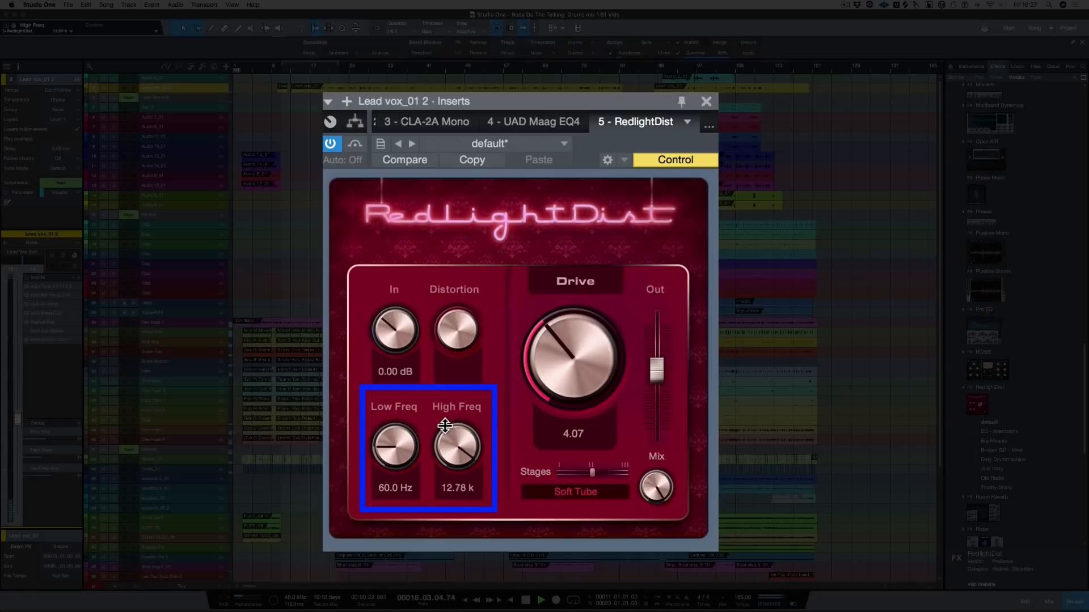
left_click_drag(457, 448, 457, 414)
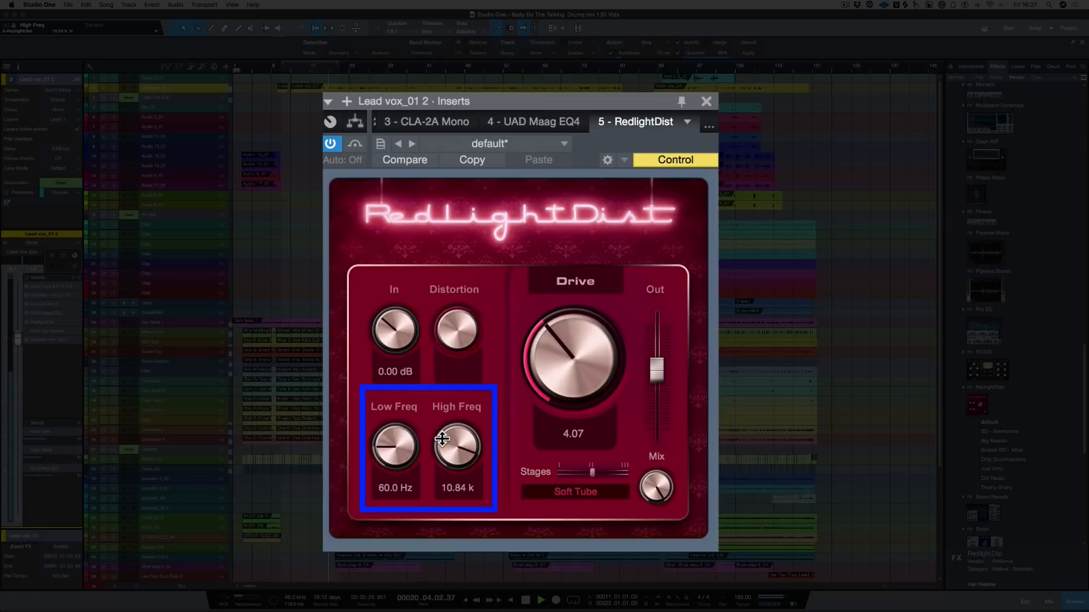
left_click_drag(458, 445, 476, 458)
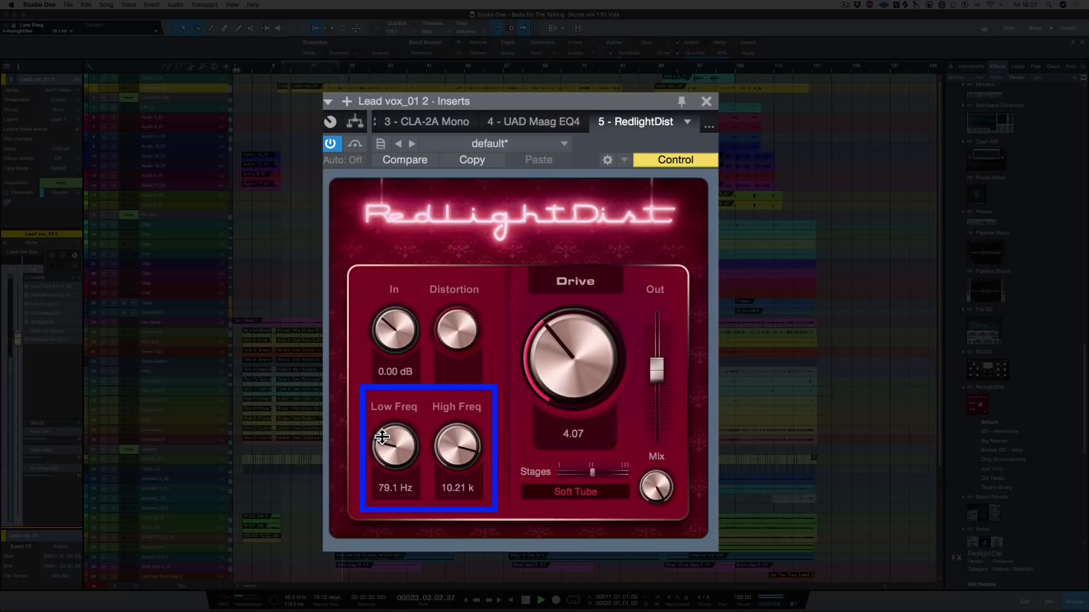
left_click_drag(393, 444, 393, 455)
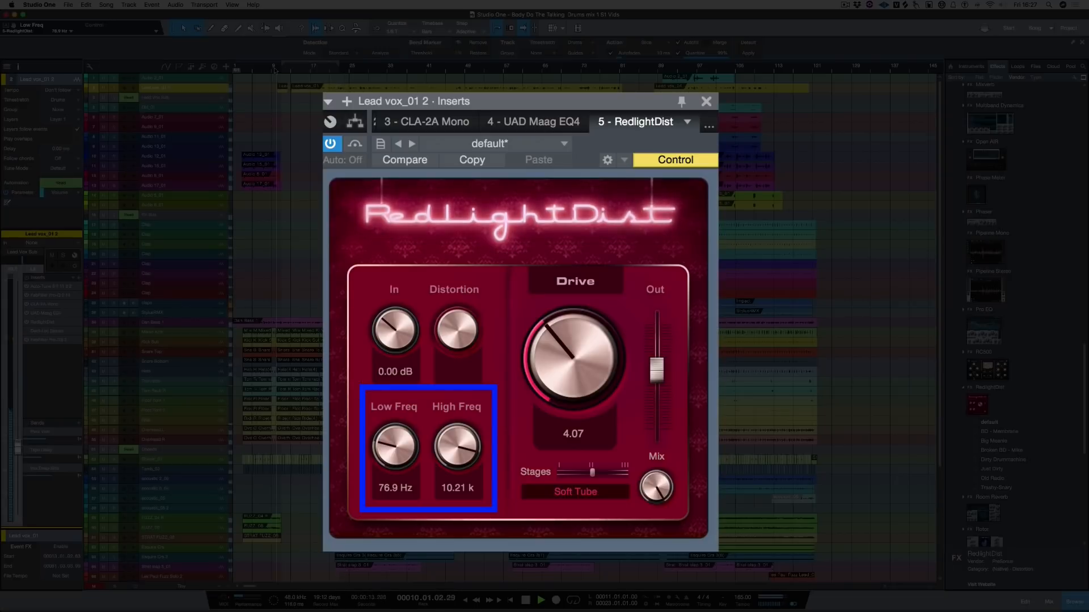
left_click_drag(394, 448, 393, 417)
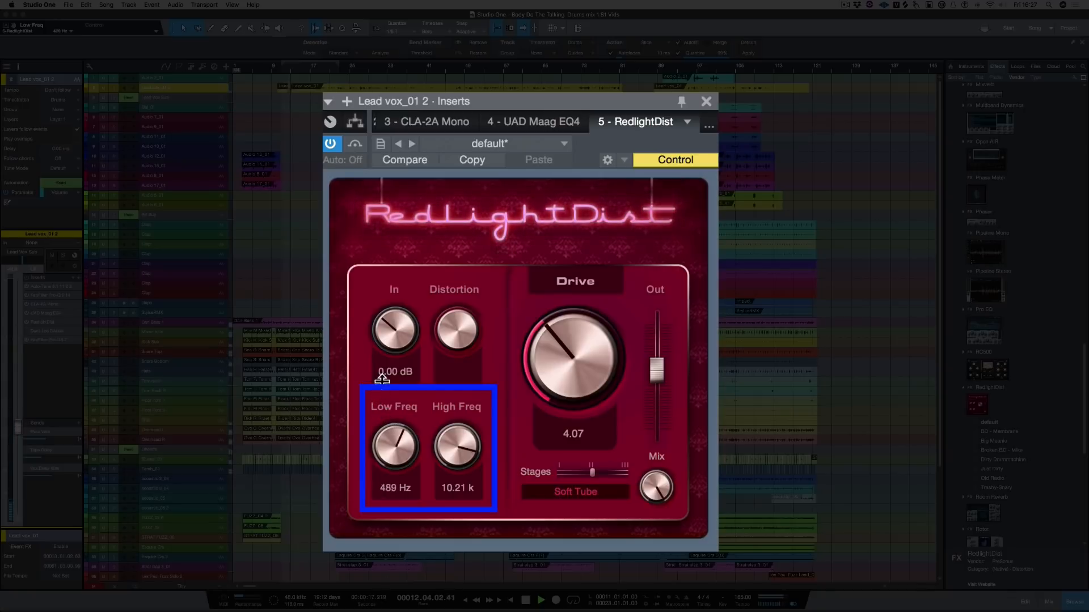
left_click_drag(393, 448, 393, 417)
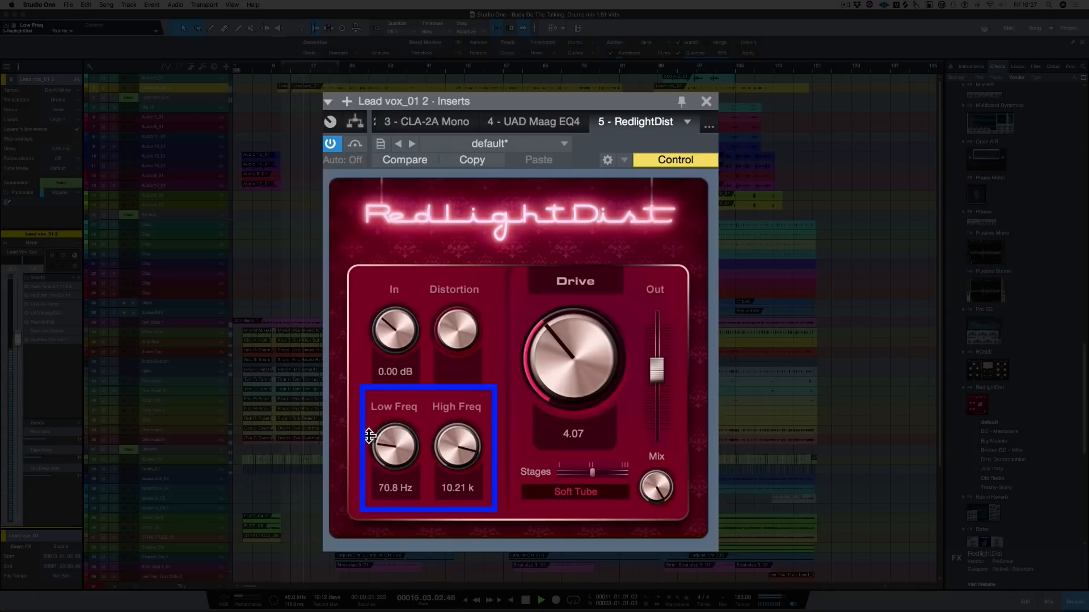
left_click_drag(393, 445, 394, 458)
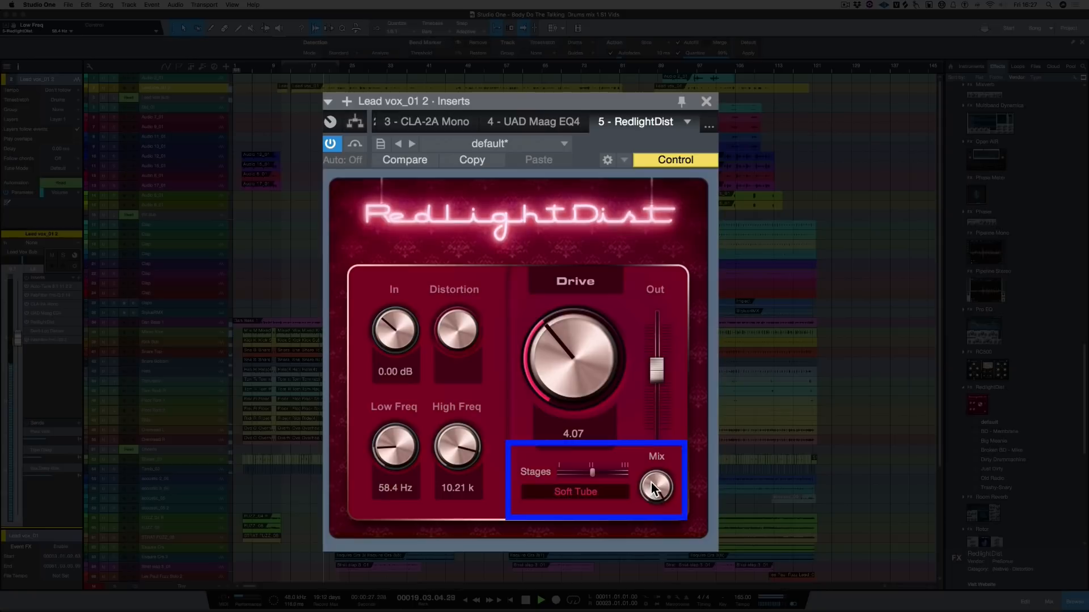
Adjust RedlightDist's mix and drive, and raise its output to about -2.71.
left_click_drag(656, 486, 656, 476)
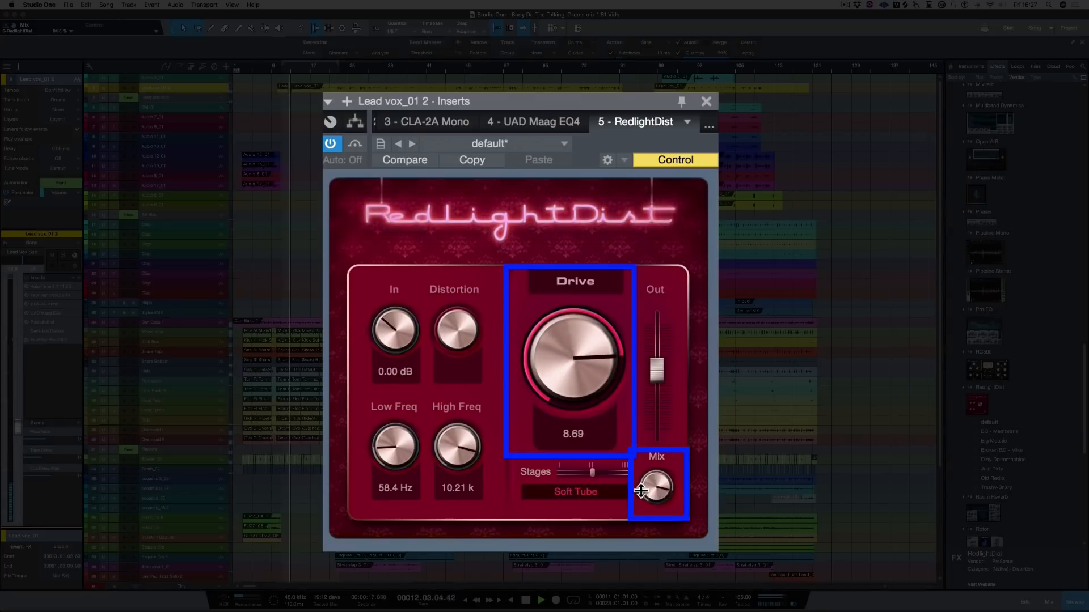
left_click_drag(656, 490, 656, 492)
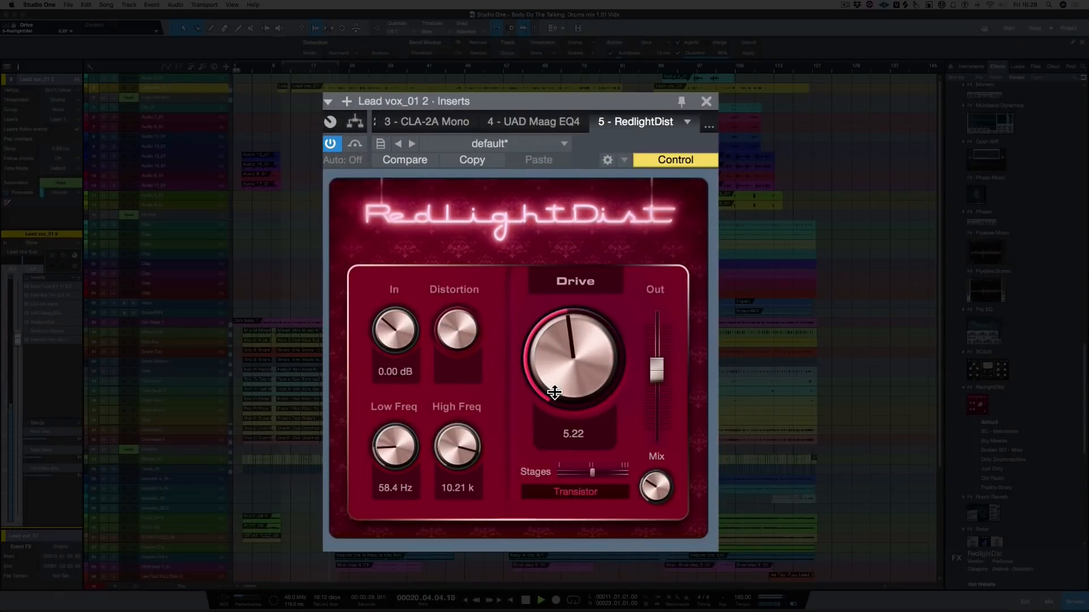
left_click_drag(656, 368, 656, 365)
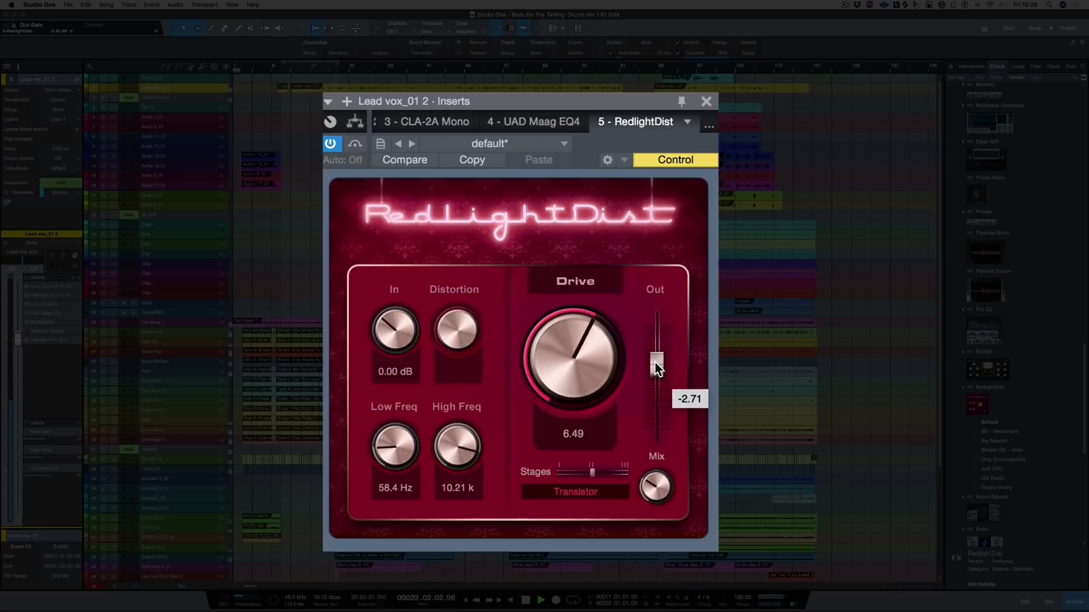